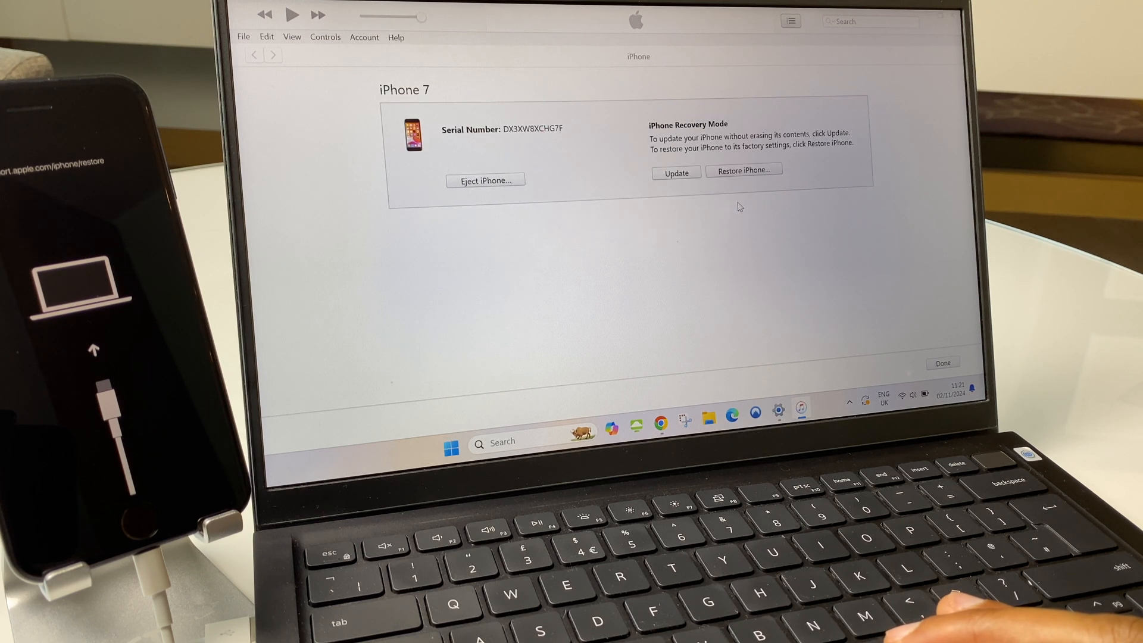
- Choose Restore iPhone and confirm the erase-and-restore so the factory restore begins
click(743, 171)
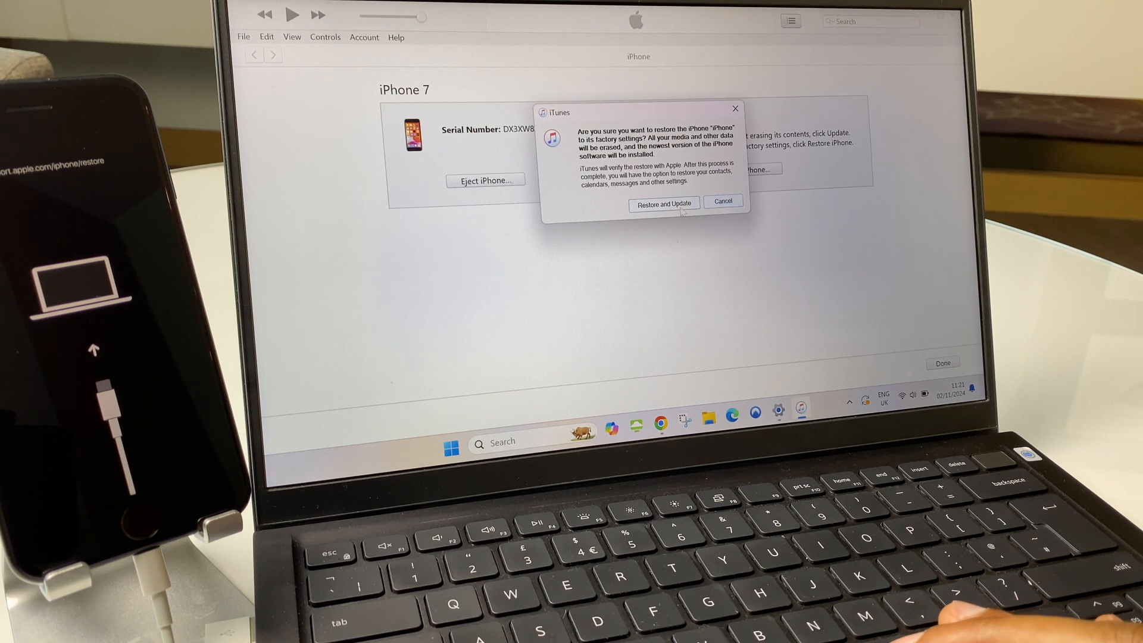
click(663, 204)
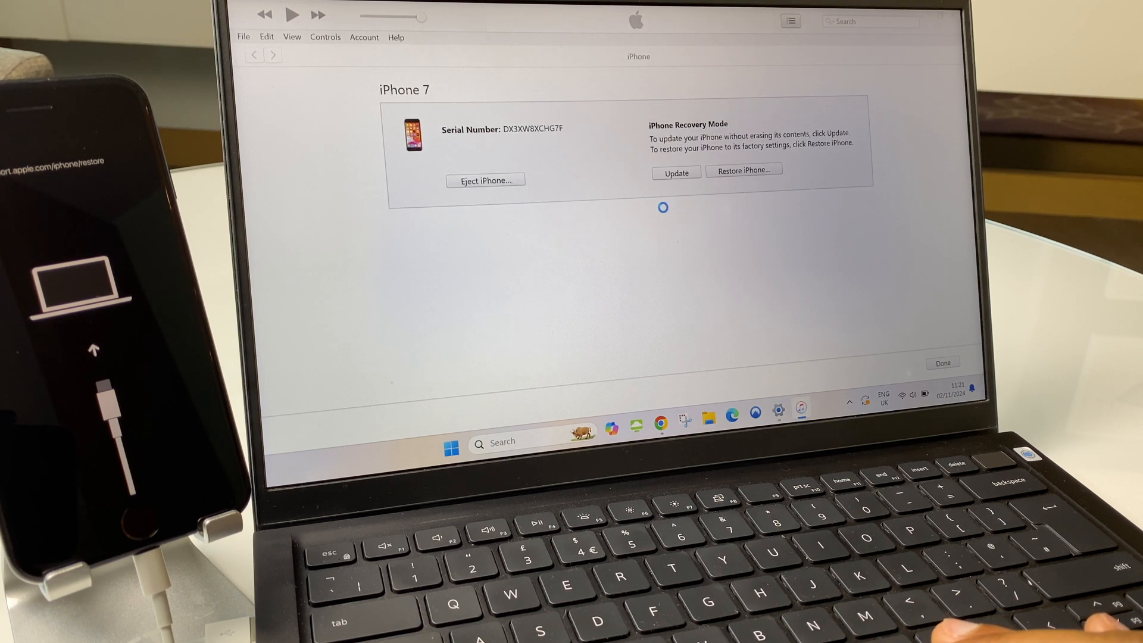
- Proceed so iTunes loads the iPhone Software Update release notes
click(675, 172)
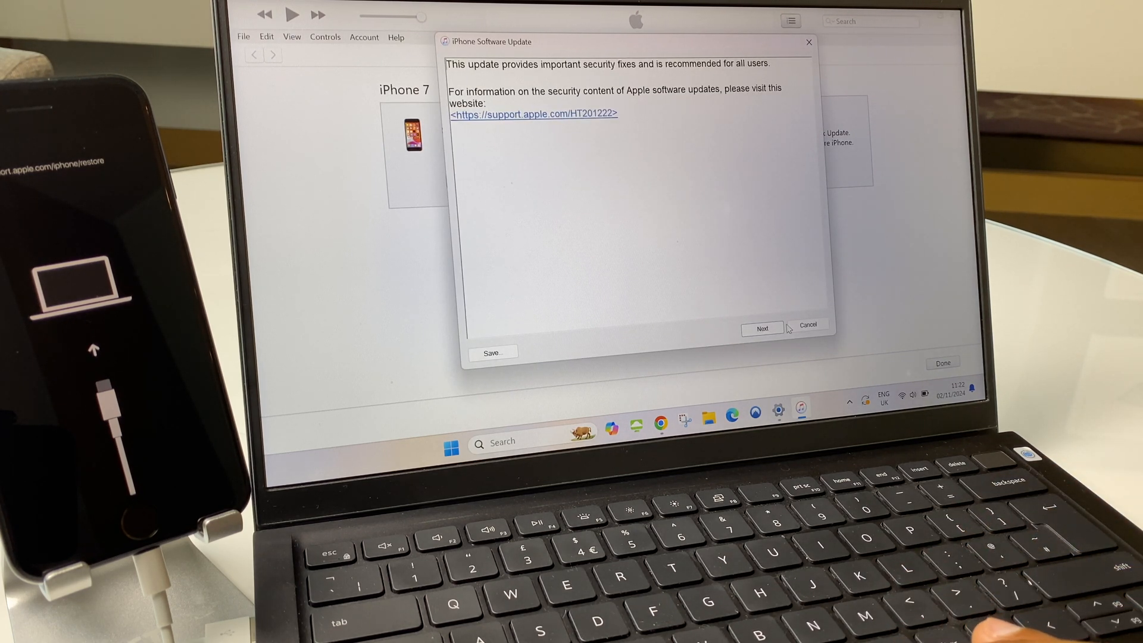
- Move past the update notes and agree to the license so the iPhone software downloads
click(762, 328)
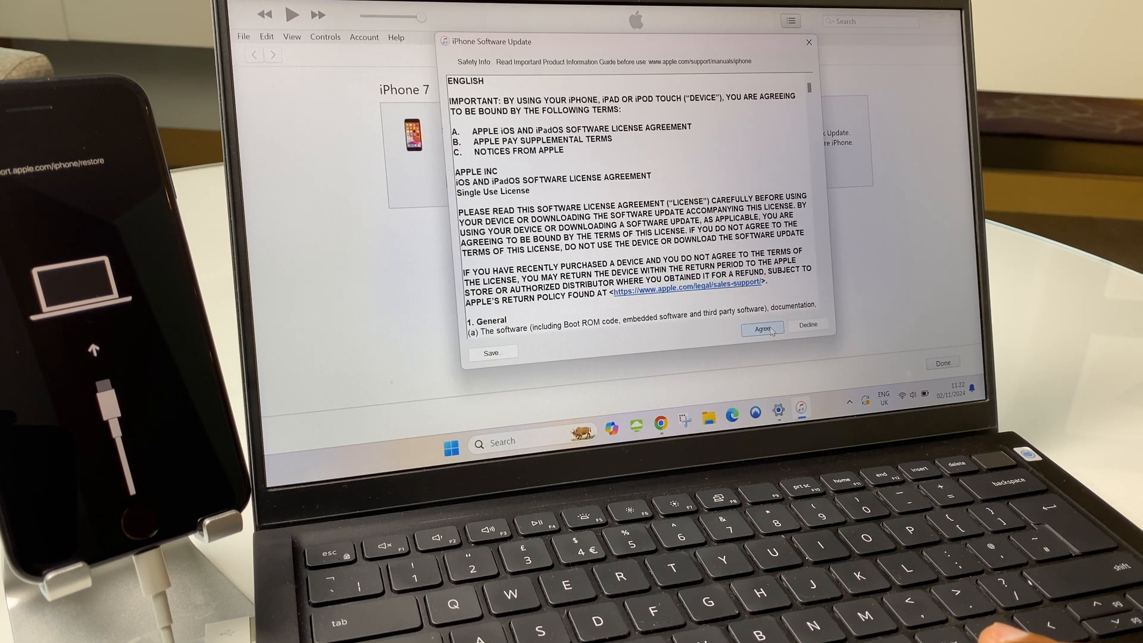
click(763, 328)
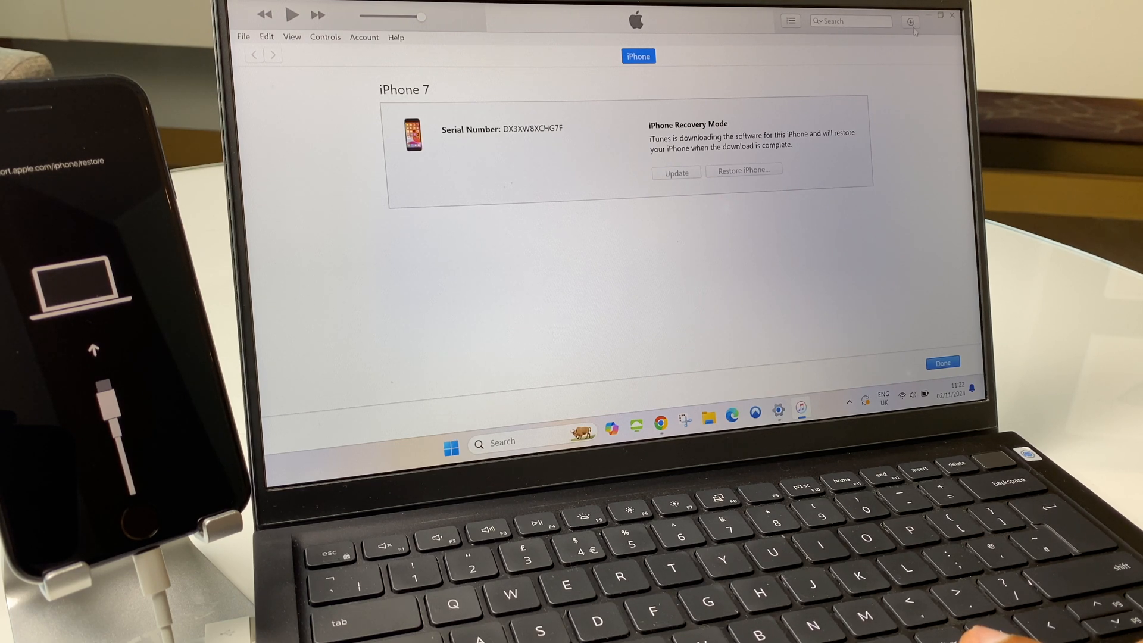
- Acknowledge the restore-complete notice, leaving iTunes on its music library
click(911, 21)
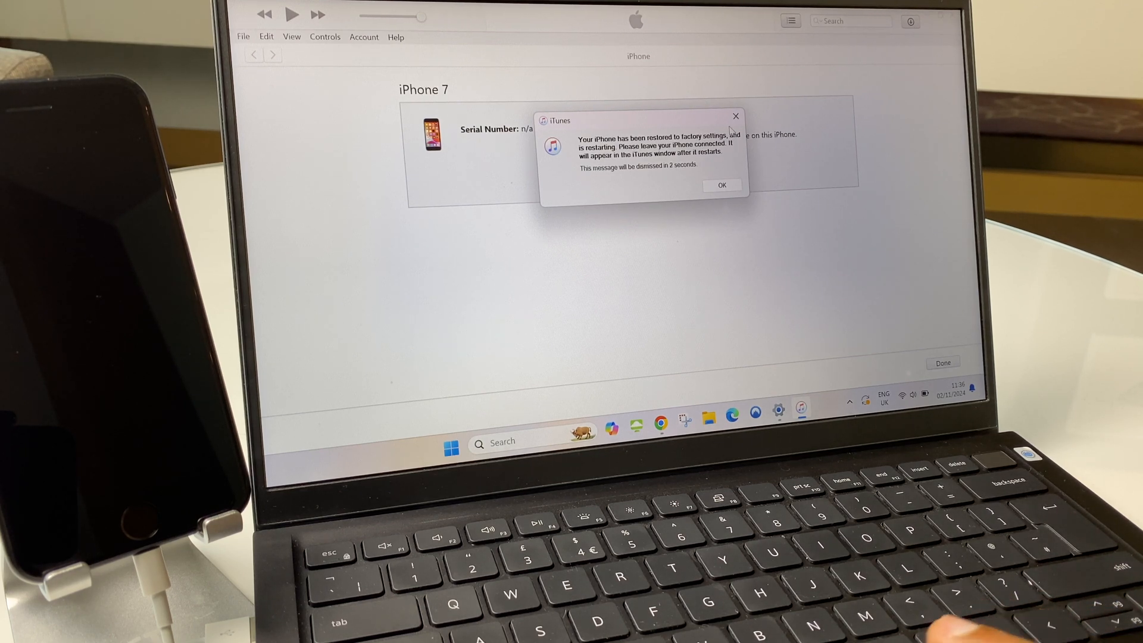
click(721, 186)
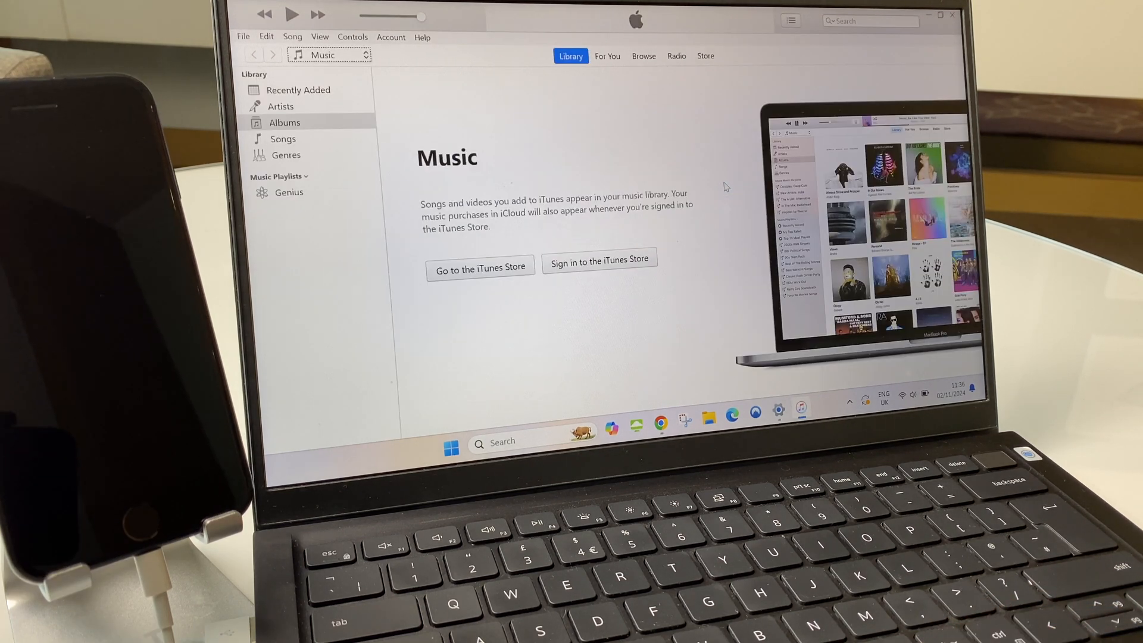